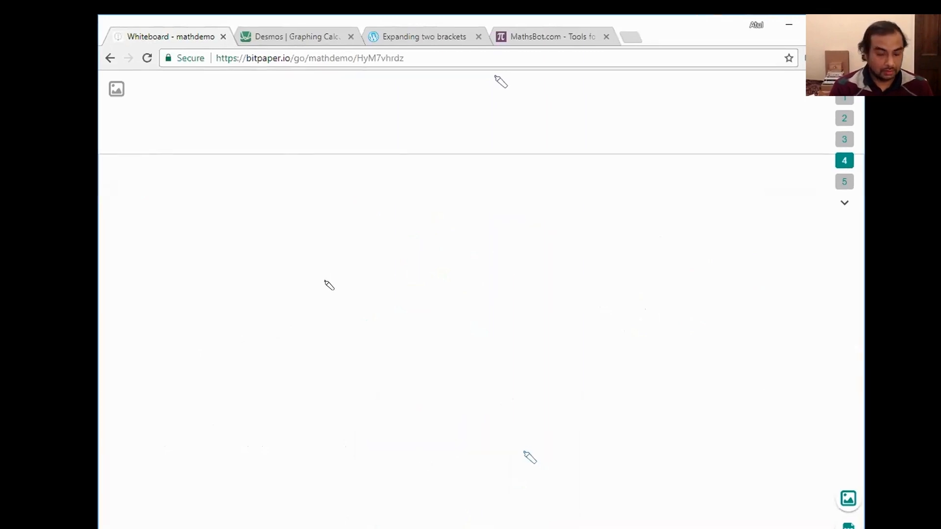
Draw the blue x² square, green strips on its top and right, and the orange corner square
{"action": "left_click_drag", "start_coordinate": [344, 280], "coordinate": [519, 455]}
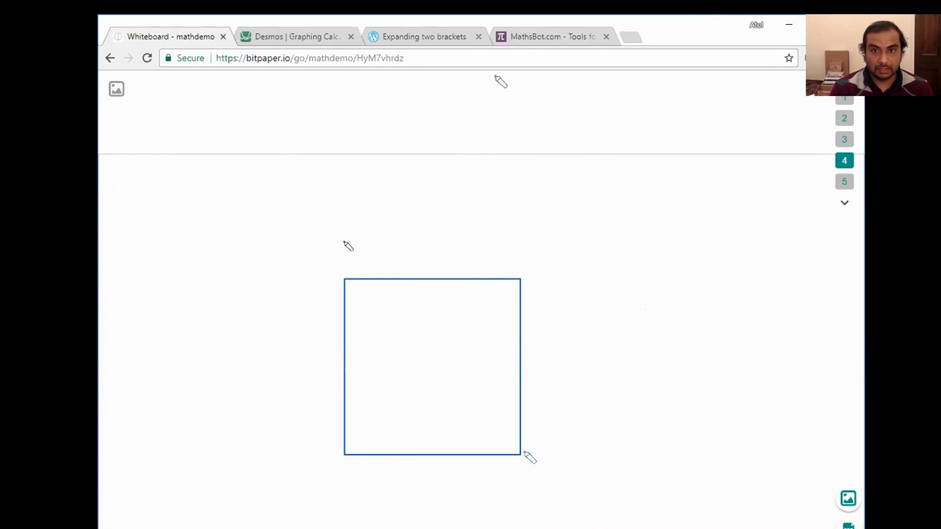
{"action": "left_click_drag", "start_coordinate": [342, 243], "coordinate": [376, 277]}
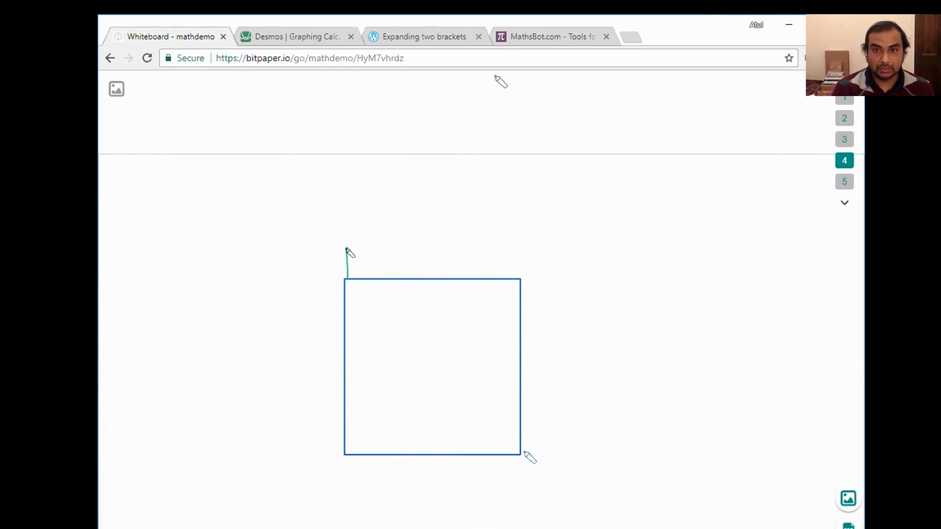
{"action": "left_click_drag", "start_coordinate": [348, 247], "coordinate": [524, 282]}
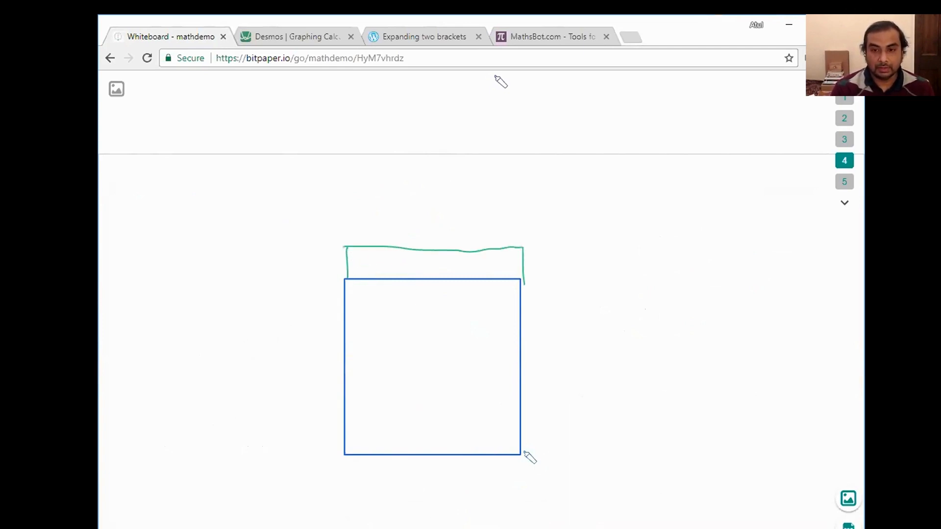
{"action": "mouse_move", "coordinate": [528, 305]}
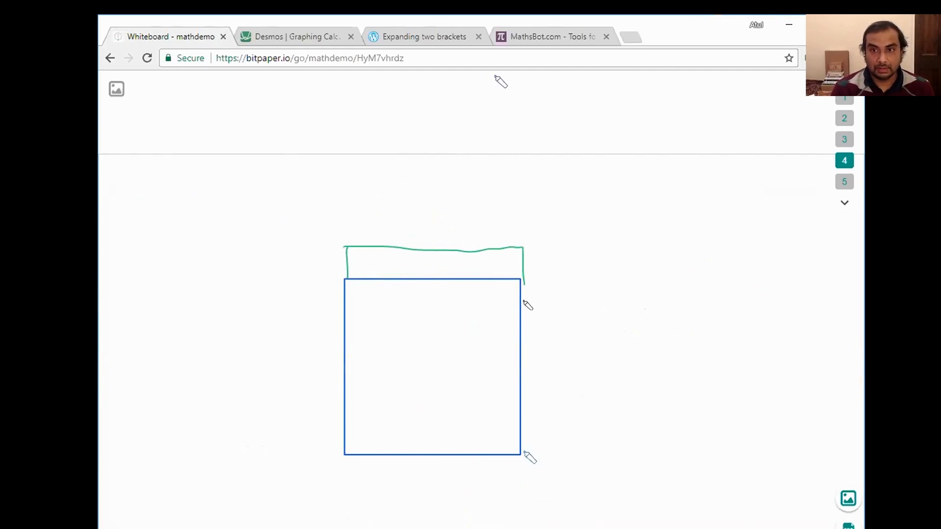
{"action": "left_click_drag", "start_coordinate": [528, 282], "coordinate": [551, 444]}
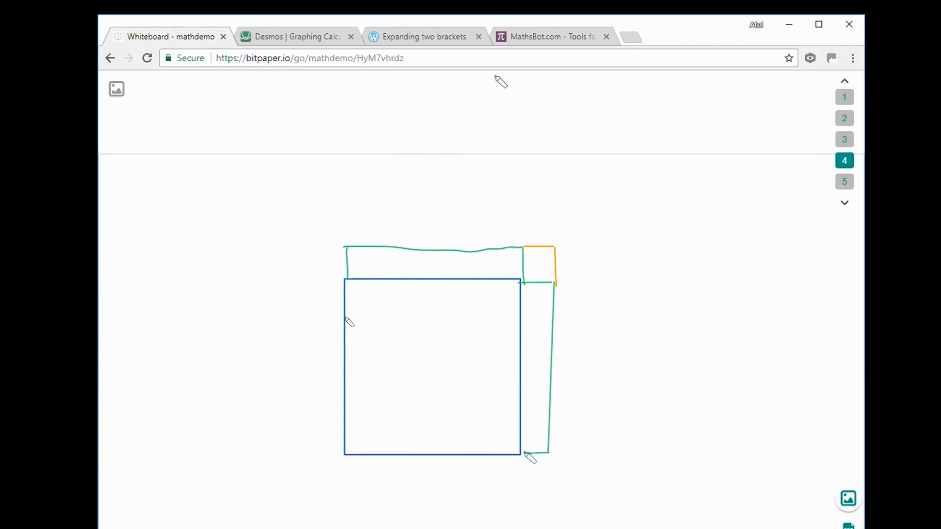
{"action": "mouse_move", "coordinate": [327, 287]}
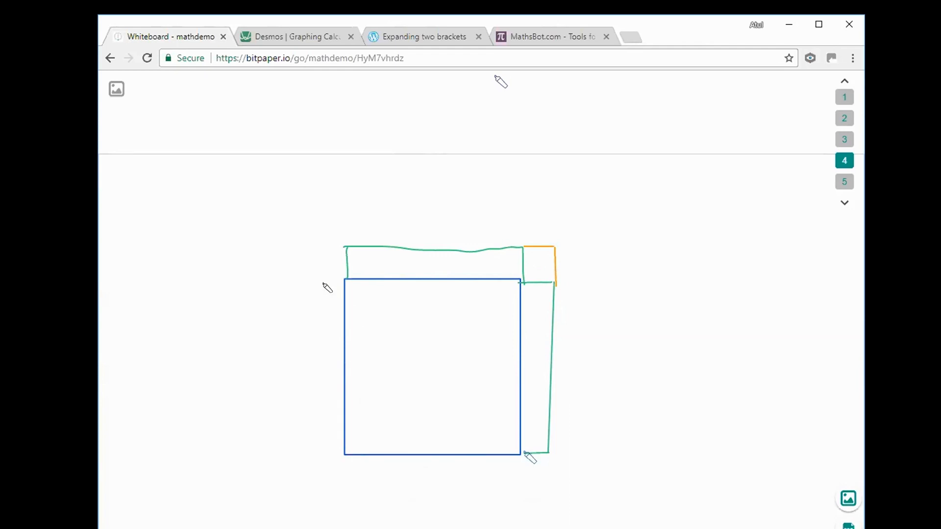
Mark the square's left and bottom sides with orange dimension arrows labelled x
{"action": "left_click_drag", "start_coordinate": [323, 286], "coordinate": [323, 453]}
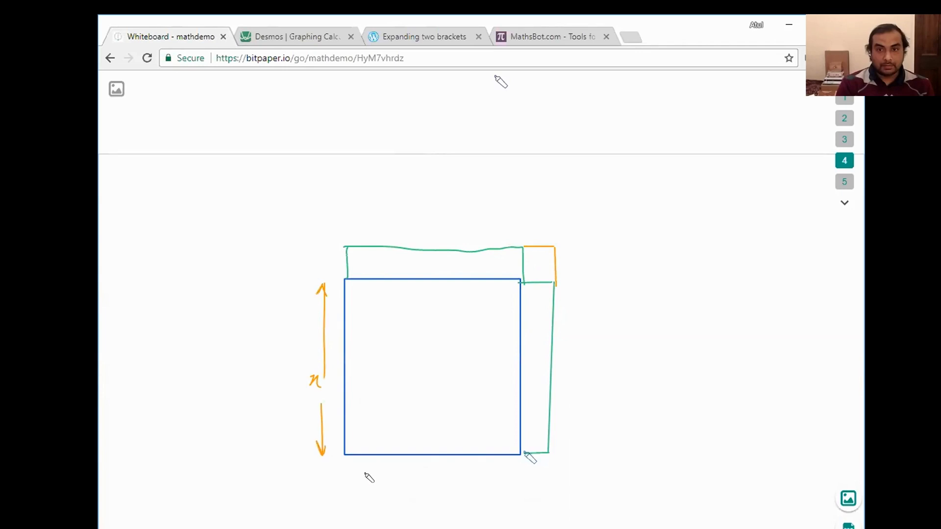
{"action": "left_click_drag", "start_coordinate": [439, 480], "coordinate": [345, 473]}
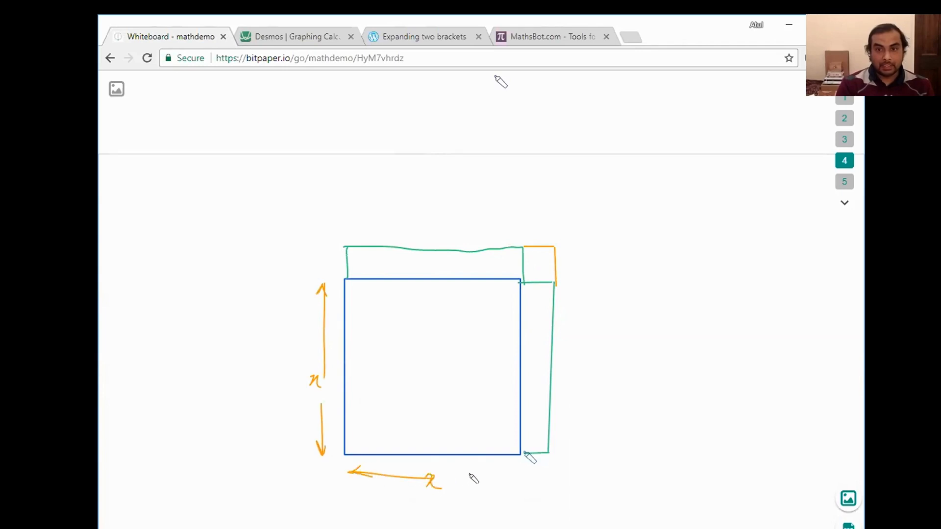
{"action": "left_click_drag", "start_coordinate": [455, 477], "coordinate": [513, 474]}
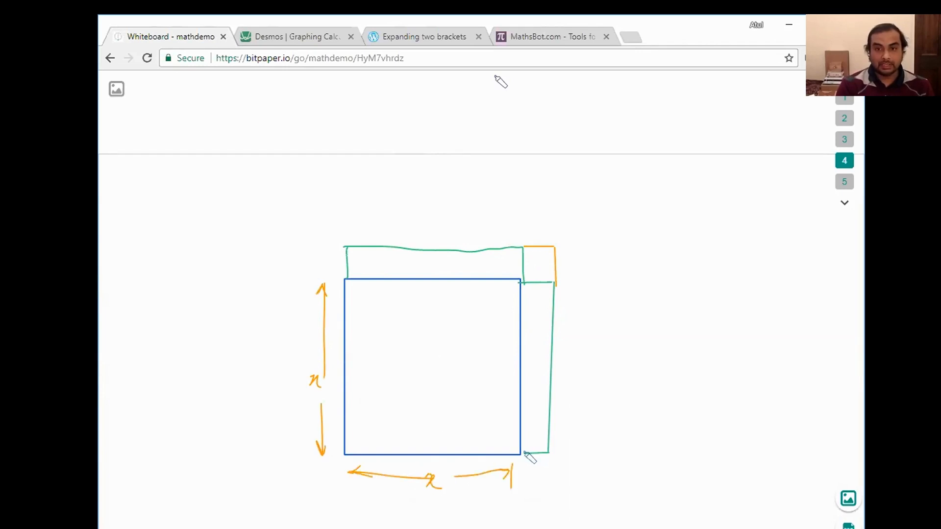
Write x² inside the square and mark the strip and corner widths as 1
{"action": "left_click_drag", "start_coordinate": [417, 354], "coordinate": [429, 376]}
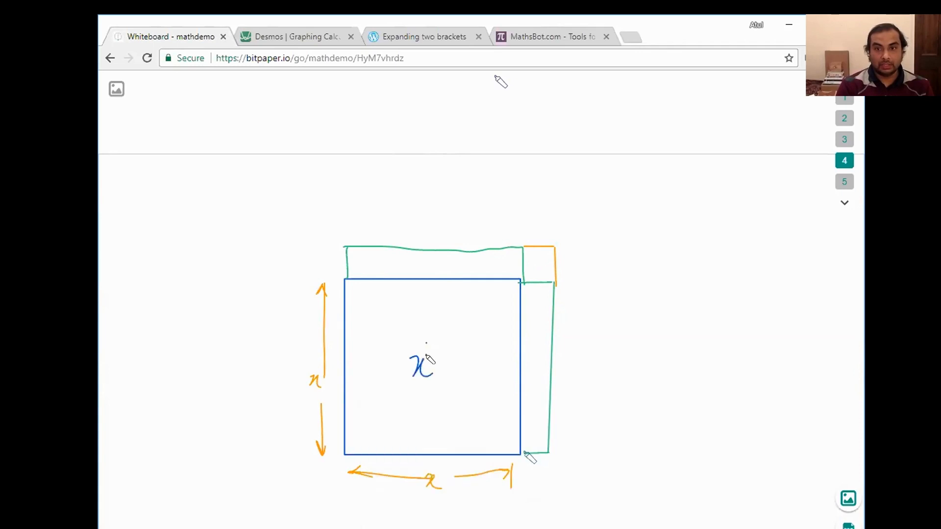
{"action": "left_click_drag", "start_coordinate": [433, 360], "coordinate": [438, 347]}
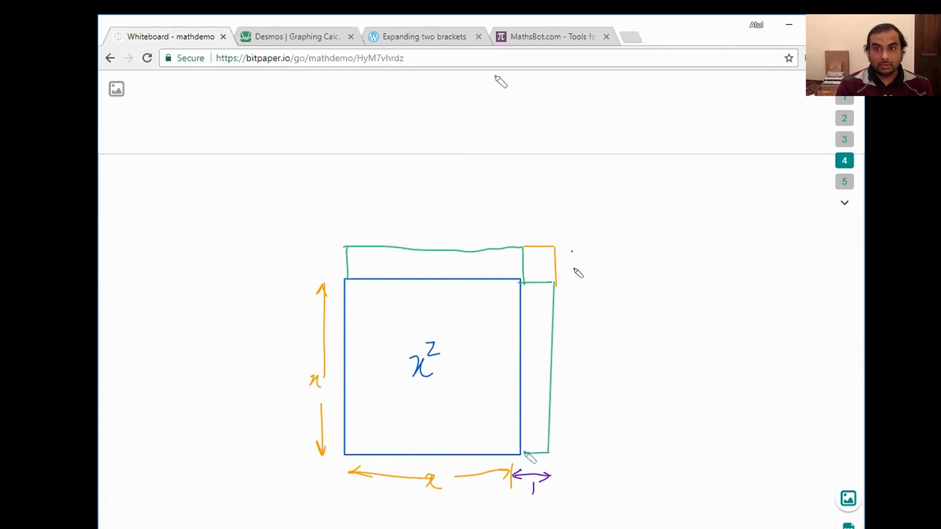
{"action": "left_click_drag", "start_coordinate": [573, 282], "coordinate": [573, 252]}
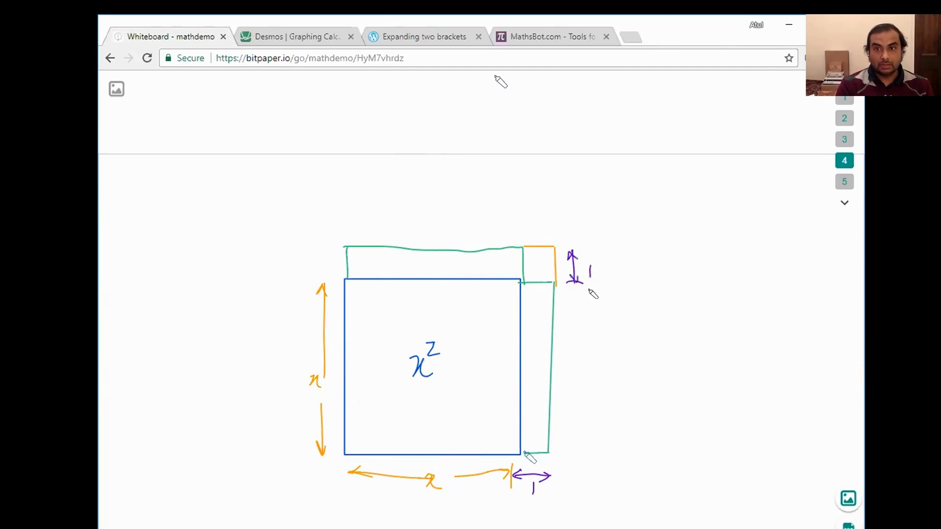
{"action": "mouse_move", "coordinate": [582, 294]}
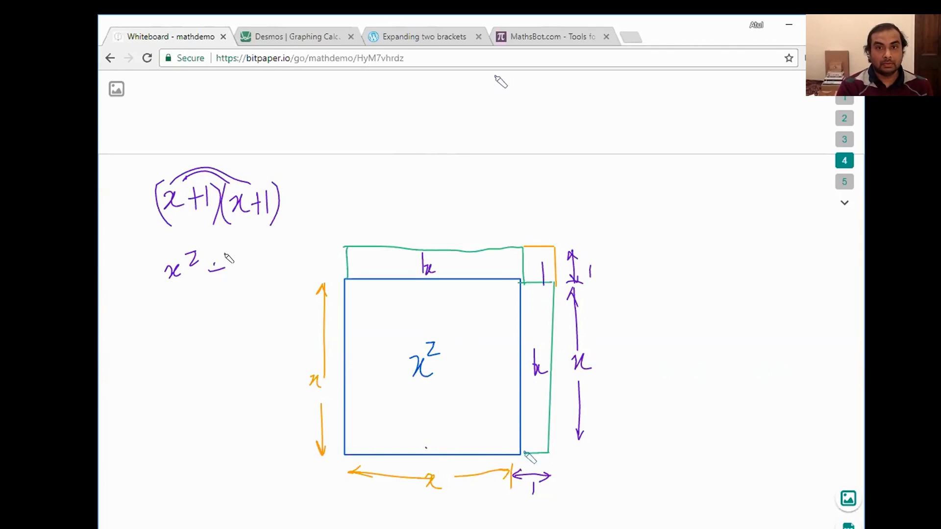
Write (x+1)(x+1) and expand it through x²+1x+1x+1 to x²+2x+1
{"action": "left_click_drag", "start_coordinate": [210, 270], "coordinate": [276, 270]}
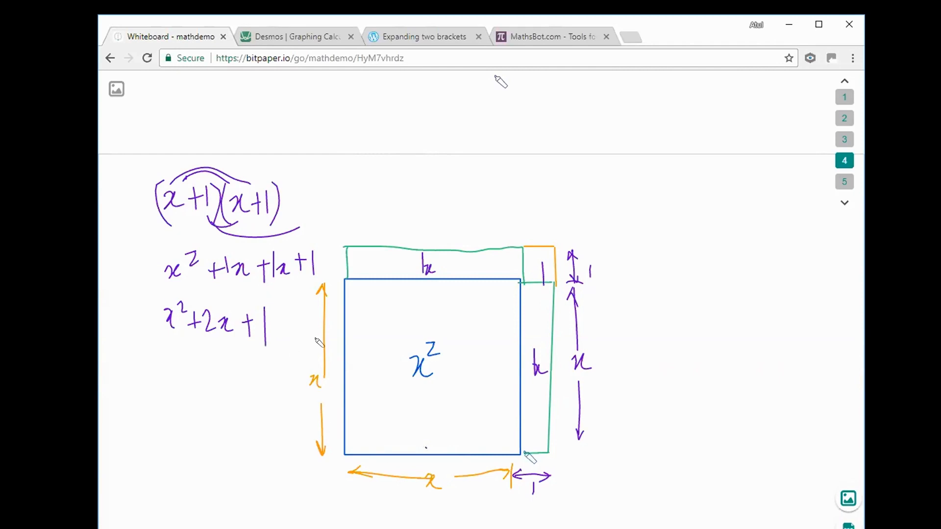
{"action": "mouse_move", "coordinate": [510, 276]}
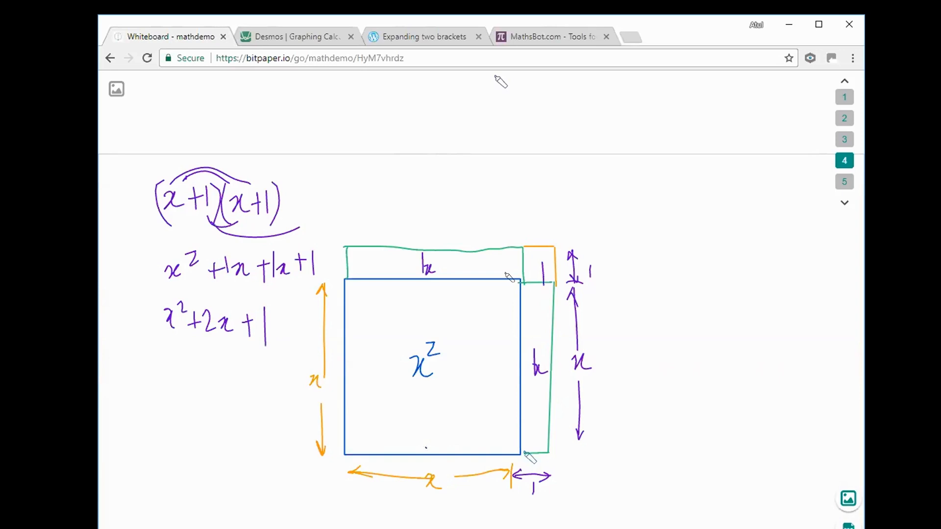
{"action": "mouse_move", "coordinate": [285, 252]}
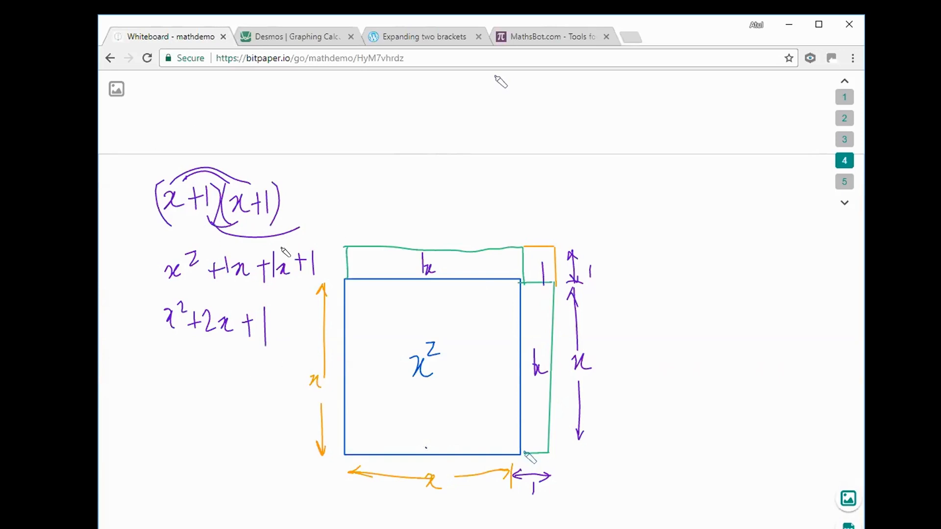
{"action": "mouse_move", "coordinate": [231, 290]}
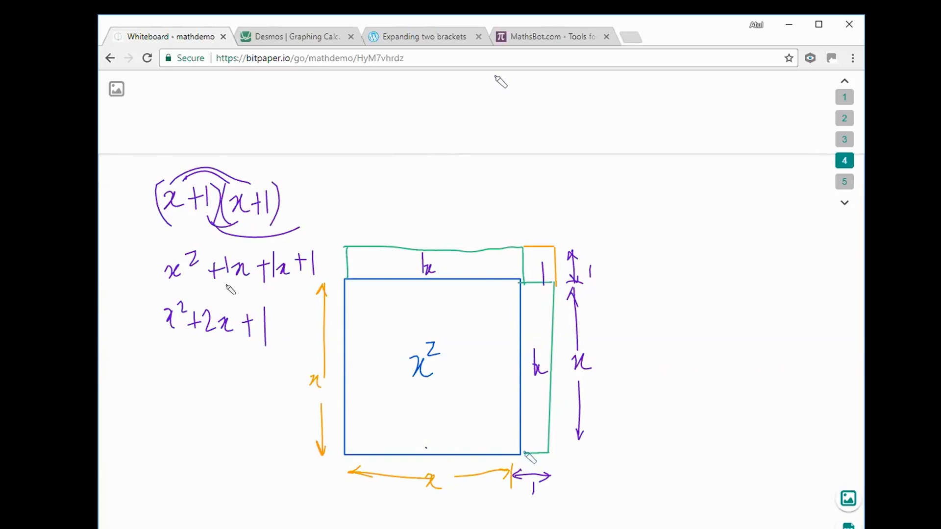